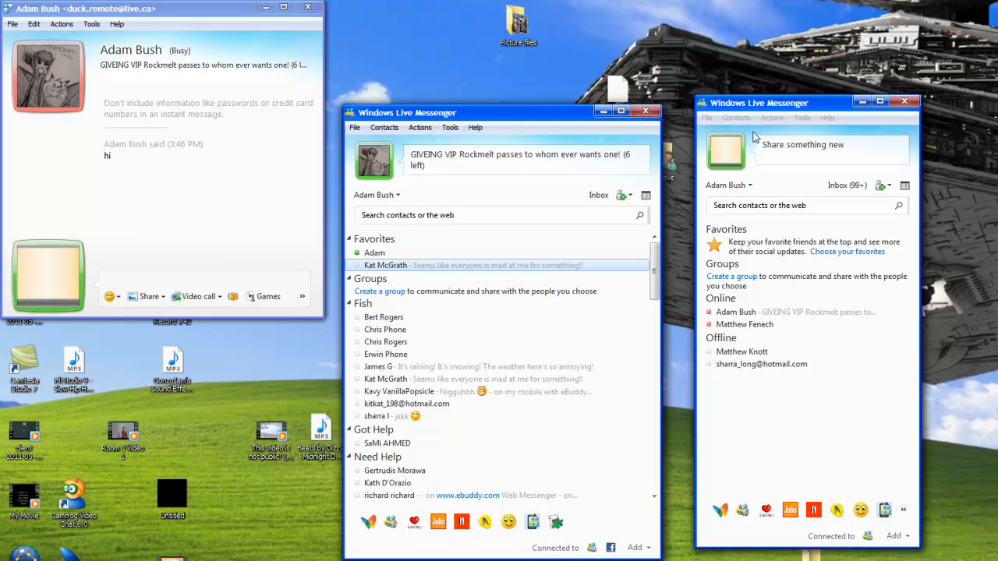
# - Send a second 'hi' message in the conversation with the contact
pyautogui.click(763, 117)
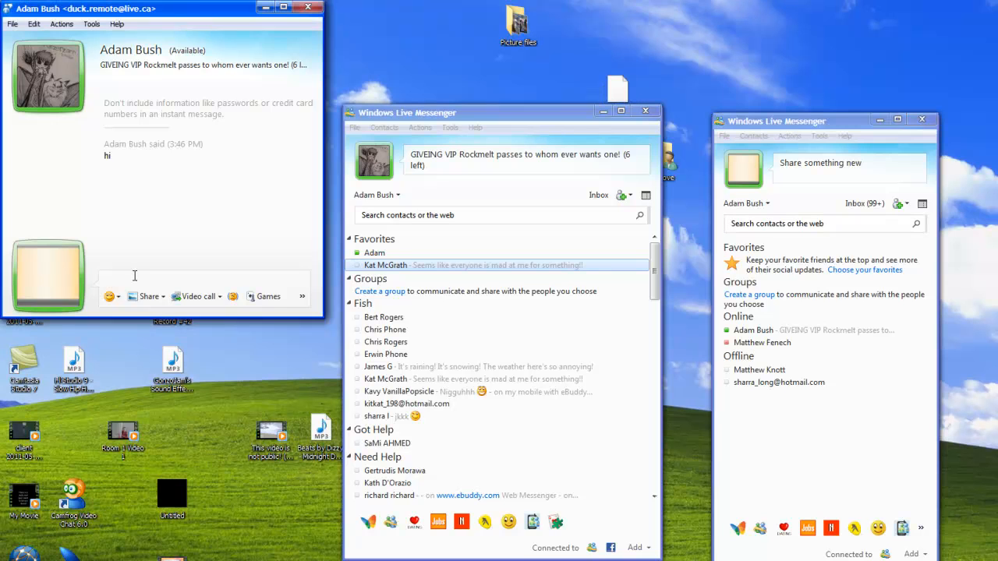
pyautogui.press('Return')
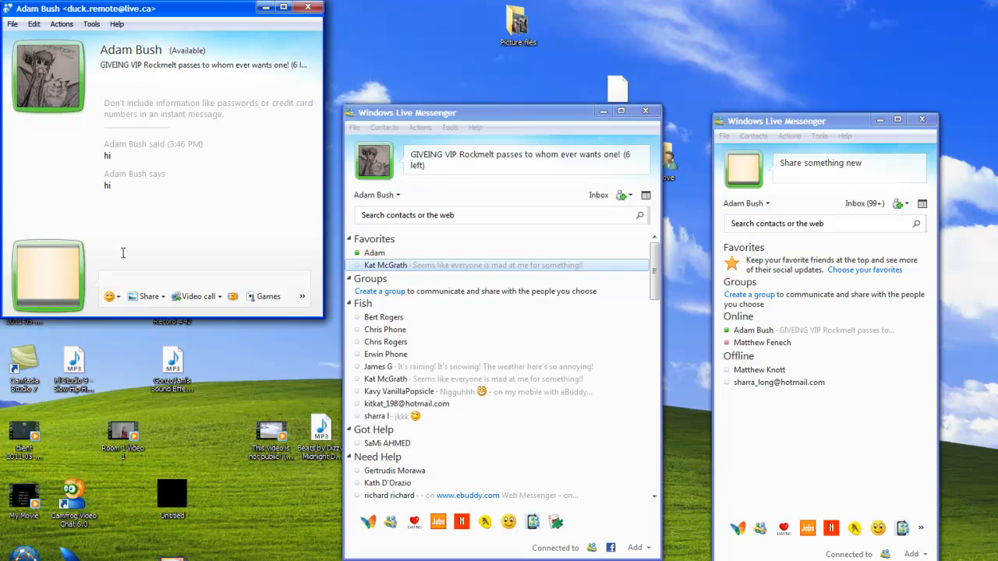
pyautogui.moveTo(274, 84)
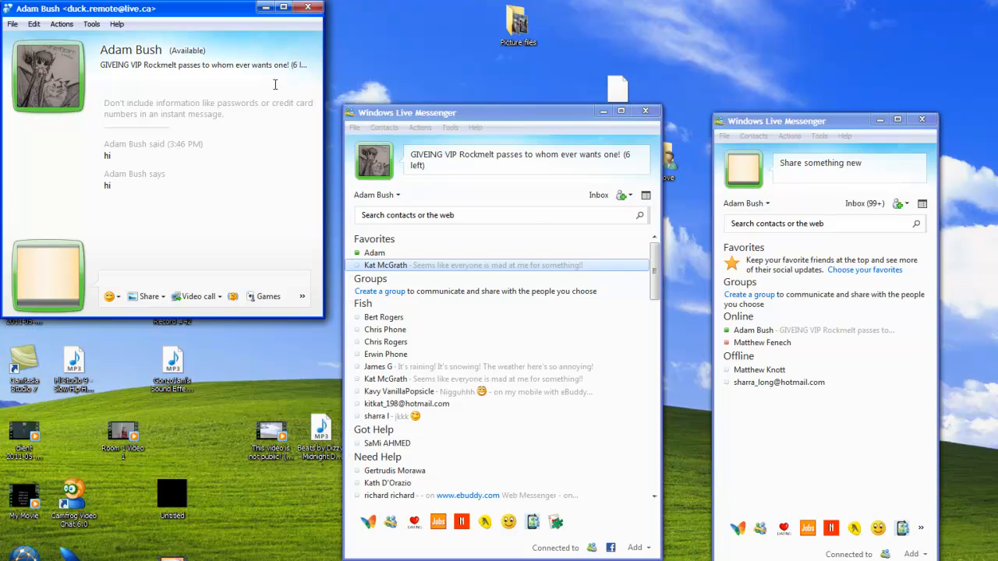
pyautogui.moveTo(267, 88)
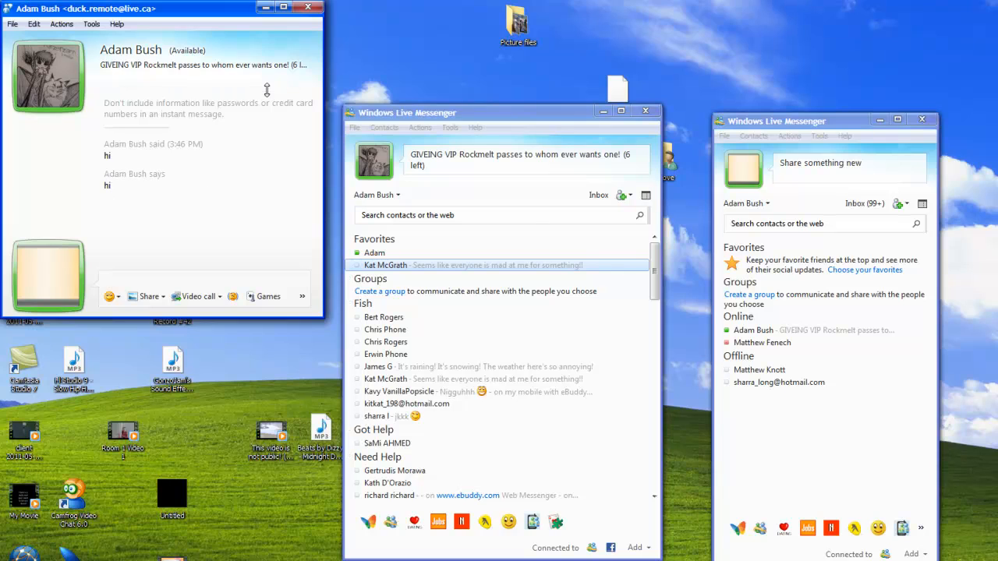
pyautogui.moveTo(405, 226)
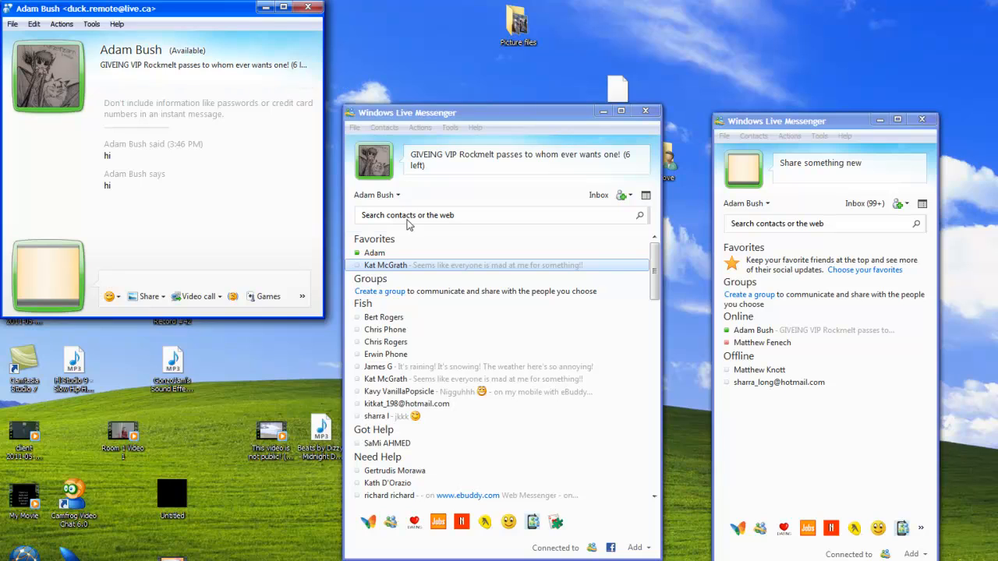
pyautogui.rightClick(374, 252)
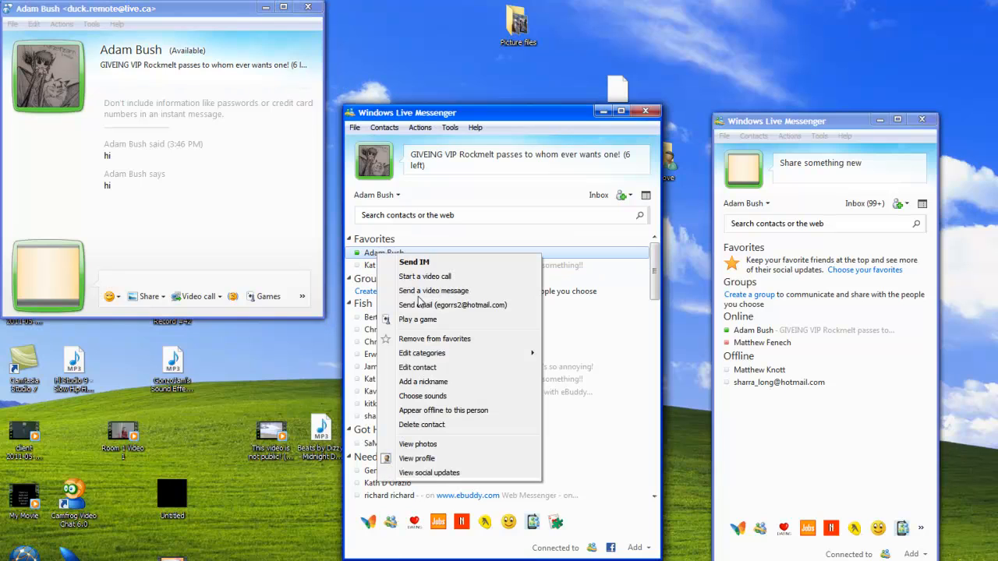
pyautogui.moveTo(437, 416)
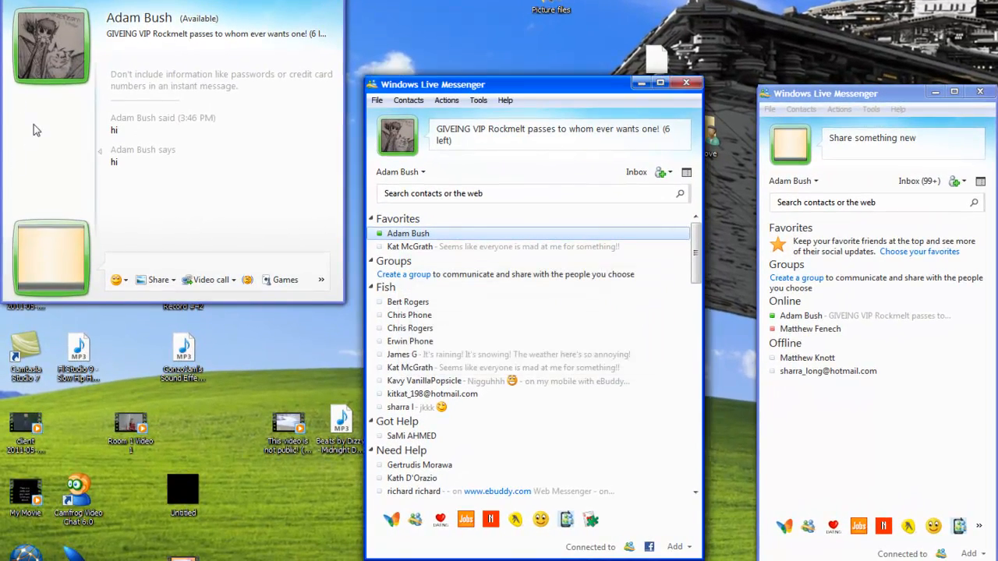
pyautogui.scroll(-3)
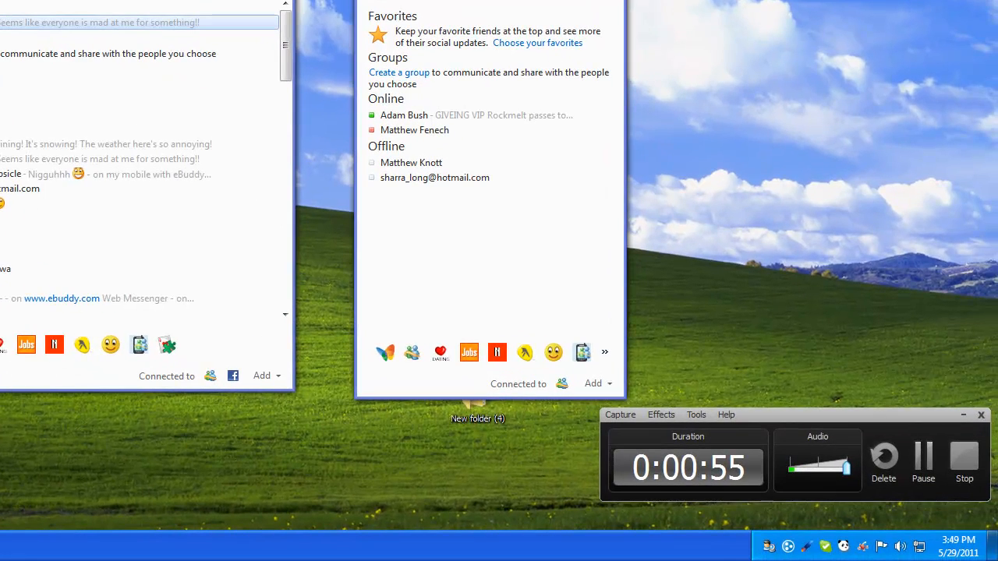
pyautogui.click(923, 460)
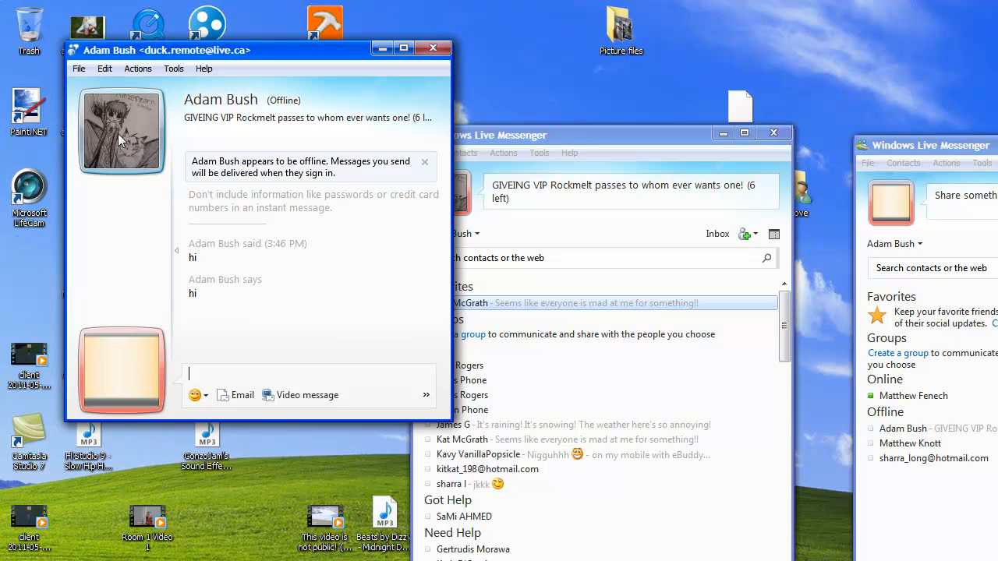
pyautogui.moveTo(231, 56)
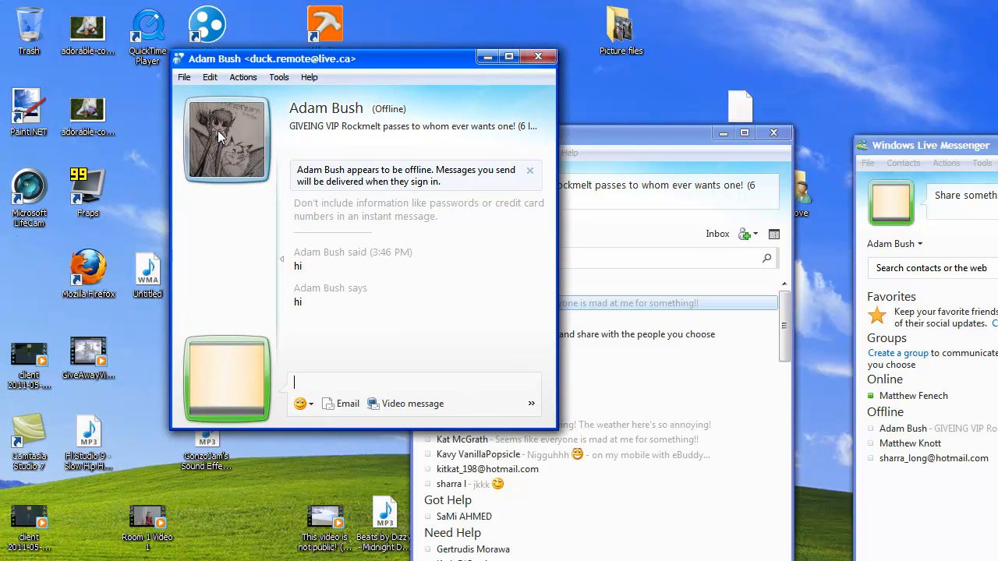
pyautogui.rightClick(226, 138)
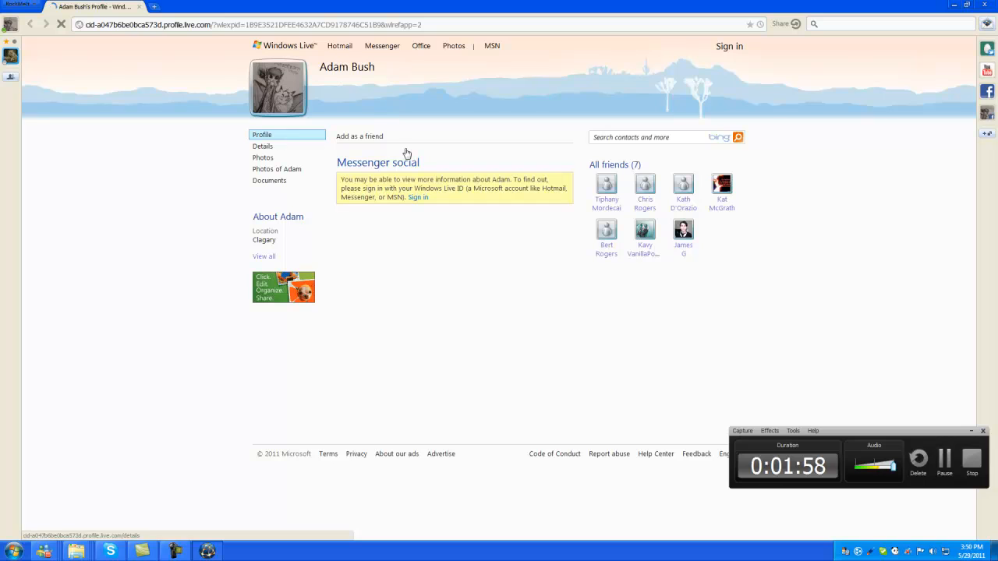
pyautogui.moveTo(259, 95)
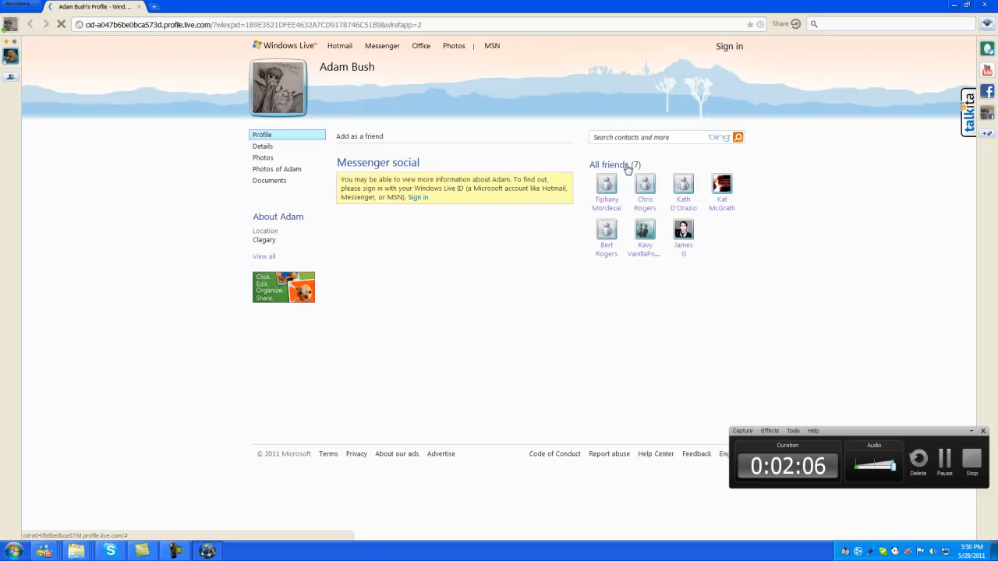
# - Open Adam's full friends list via the 'All friends (7)' link
pyautogui.click(615, 164)
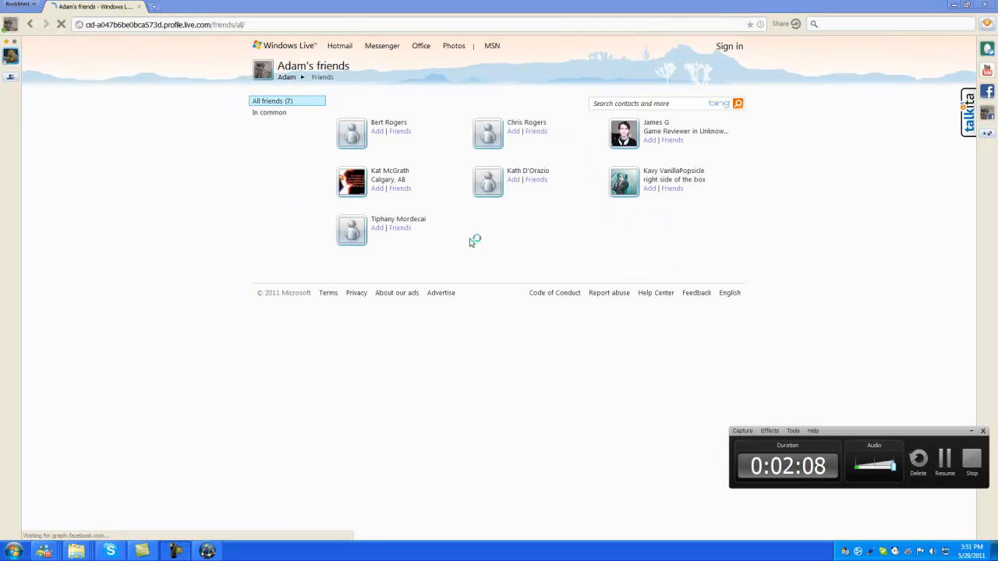
pyautogui.moveTo(458, 229)
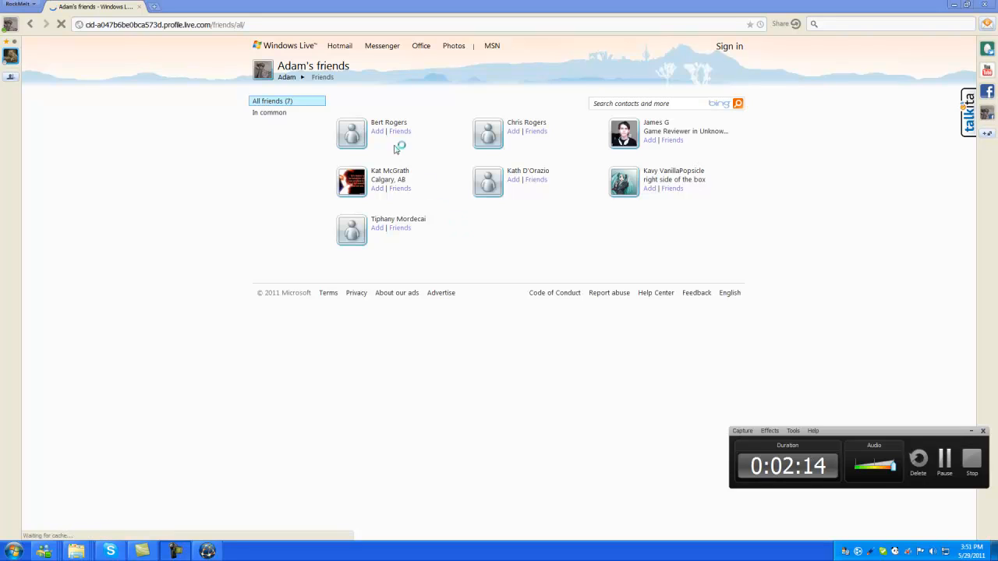
pyautogui.moveTo(603, 141)
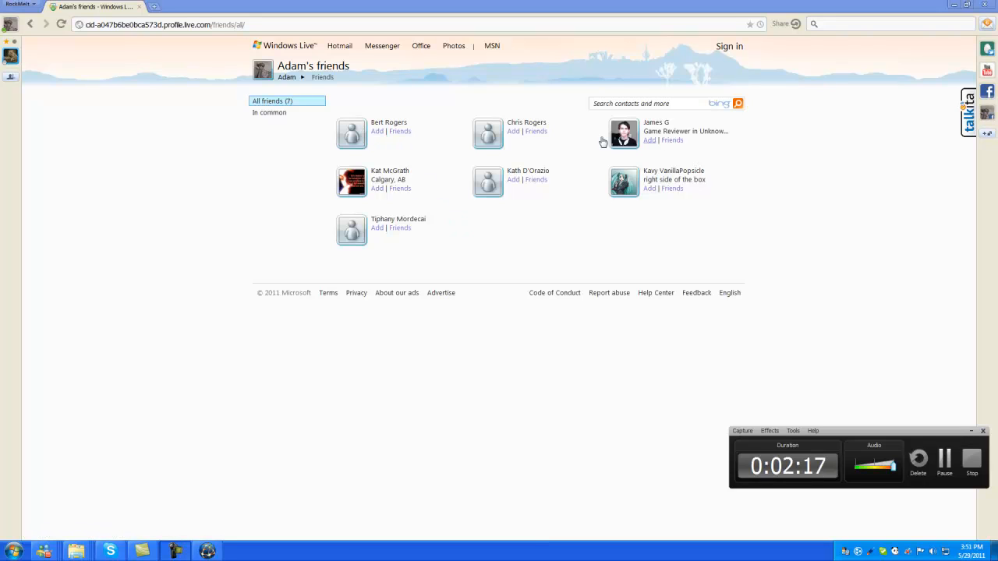
pyautogui.moveTo(150, 524)
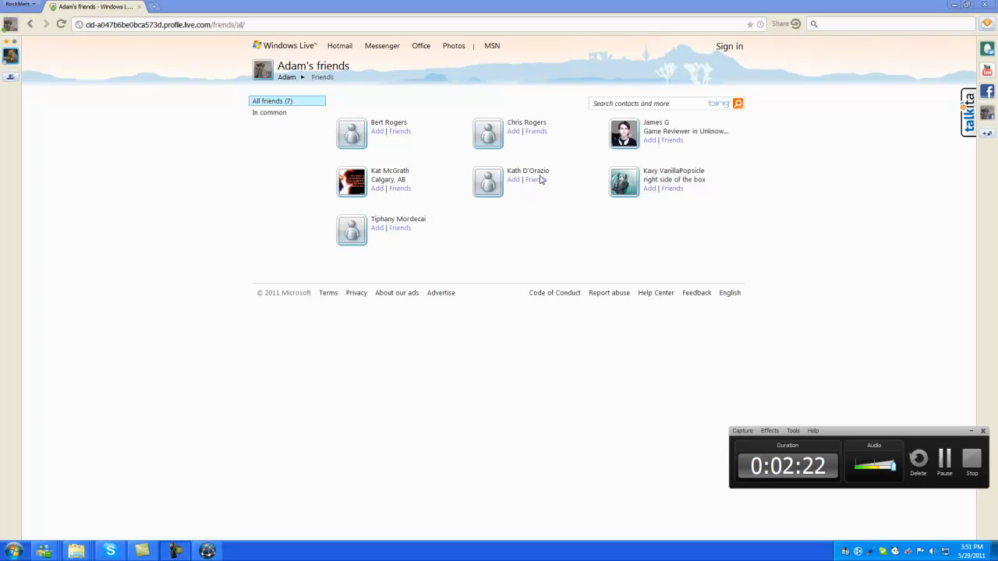
pyautogui.moveTo(554, 287)
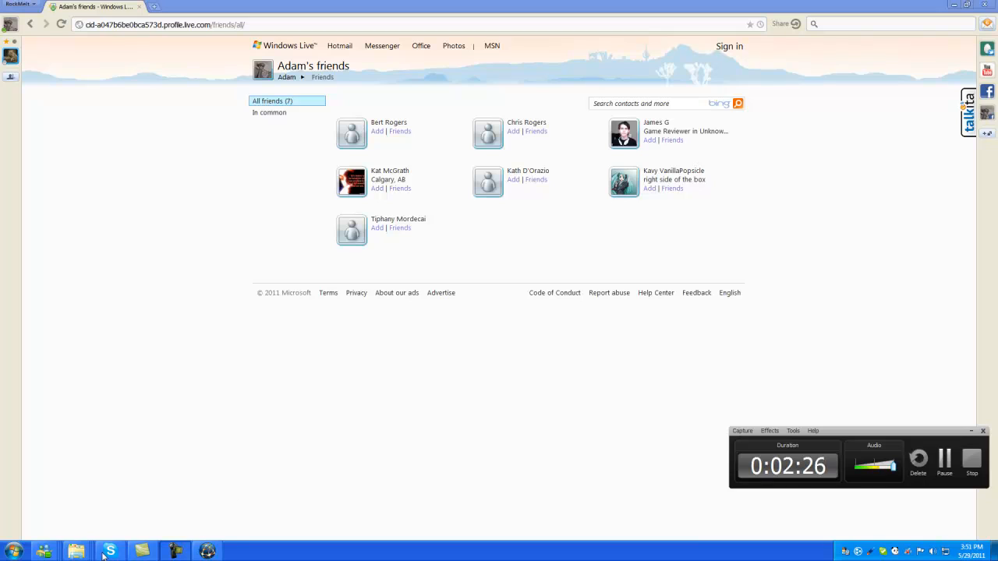
pyautogui.moveTo(171, 352)
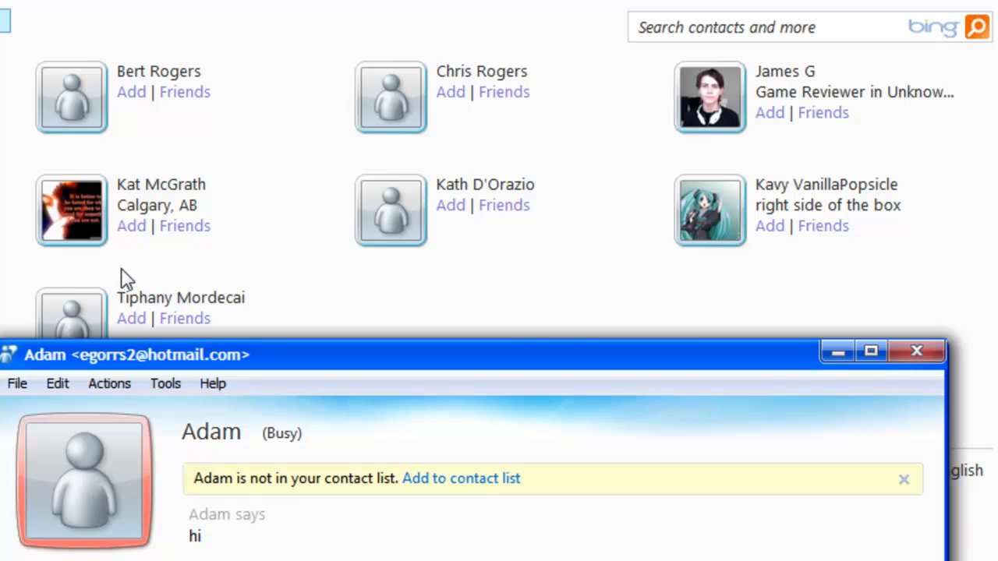
pyautogui.moveTo(195, 378)
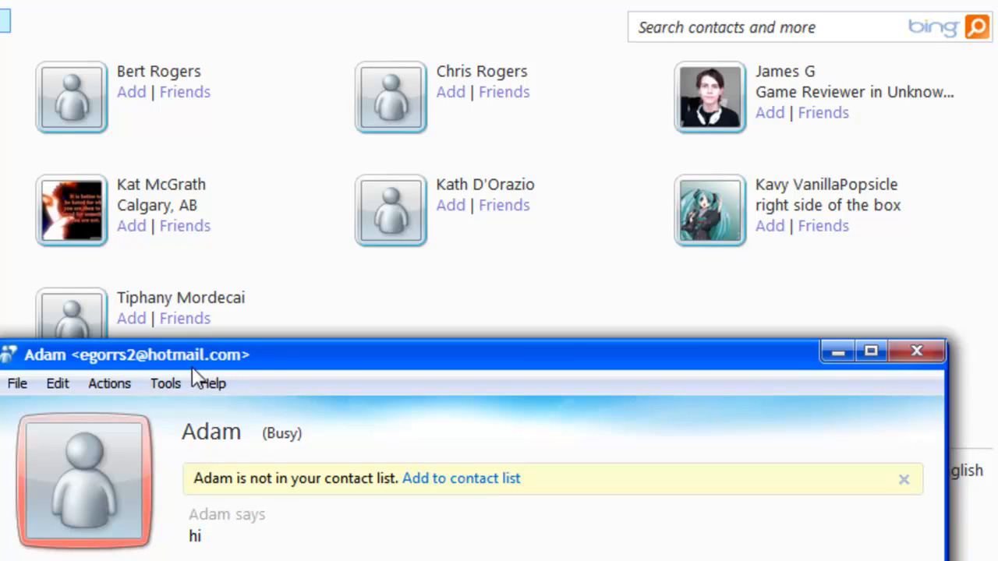